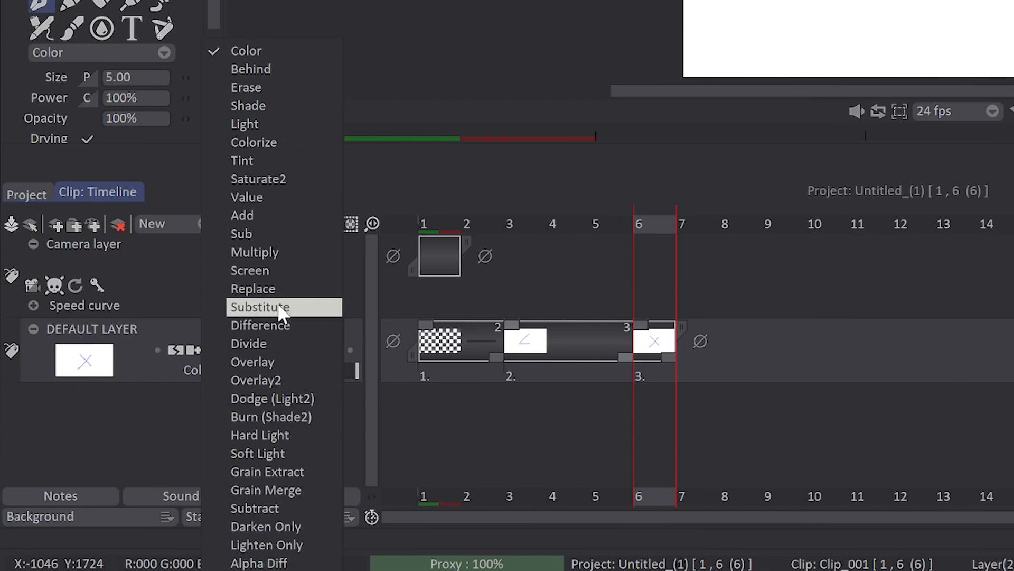
{"action": "mouse_move", "coordinate": [255, 251]}
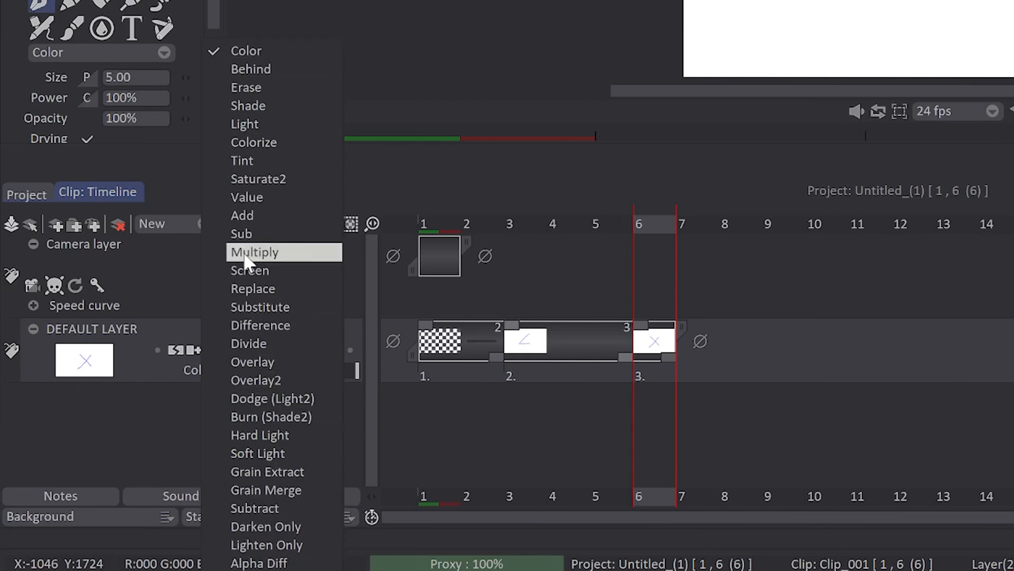
{"action": "mouse_move", "coordinate": [246, 50]}
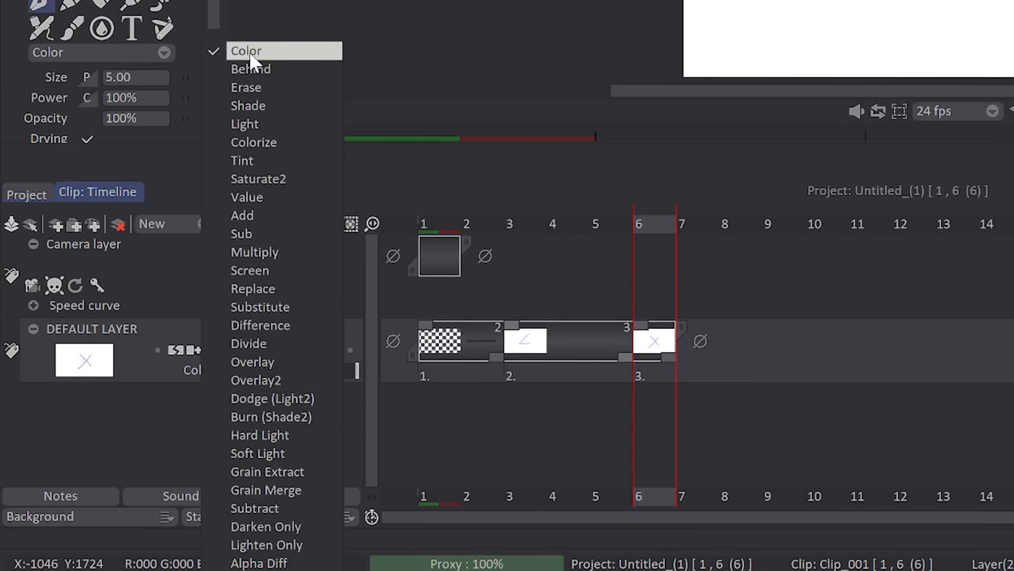
Leave the layer's blending mode on Color and close the blending mode list
{"action": "left_click", "coordinate": [245, 51]}
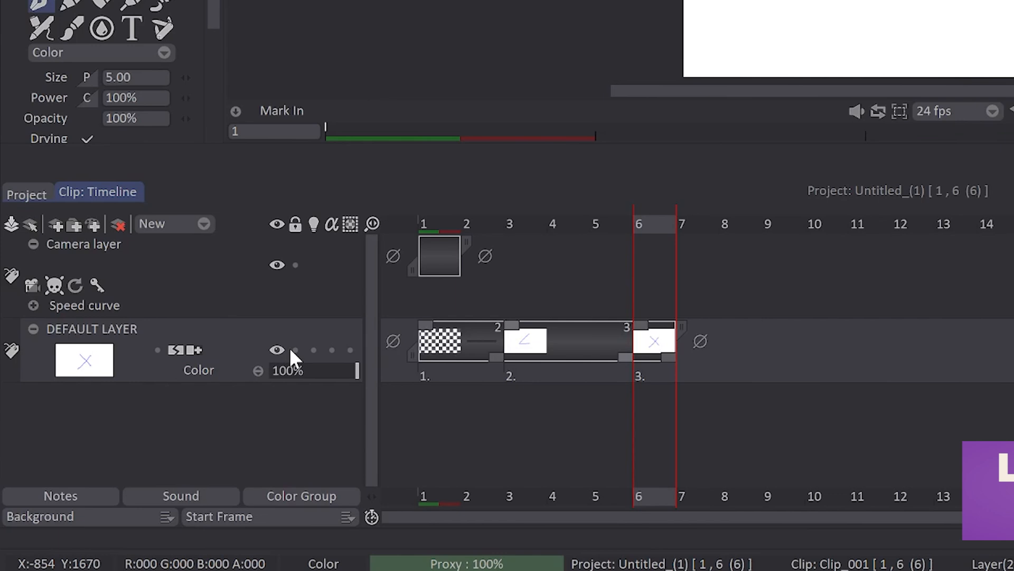
{"action": "left_click", "coordinate": [294, 349]}
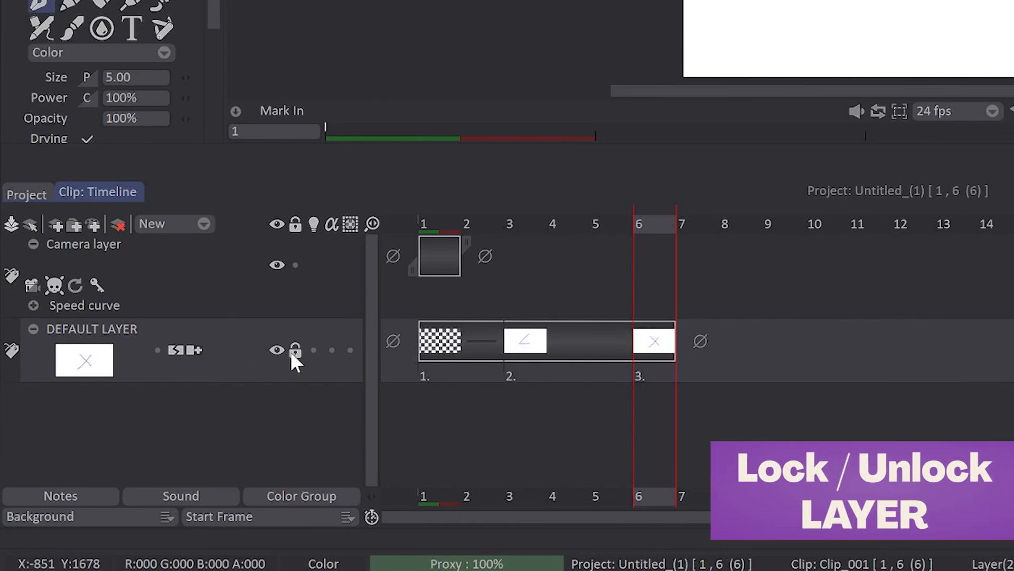
{"action": "left_click", "coordinate": [295, 350]}
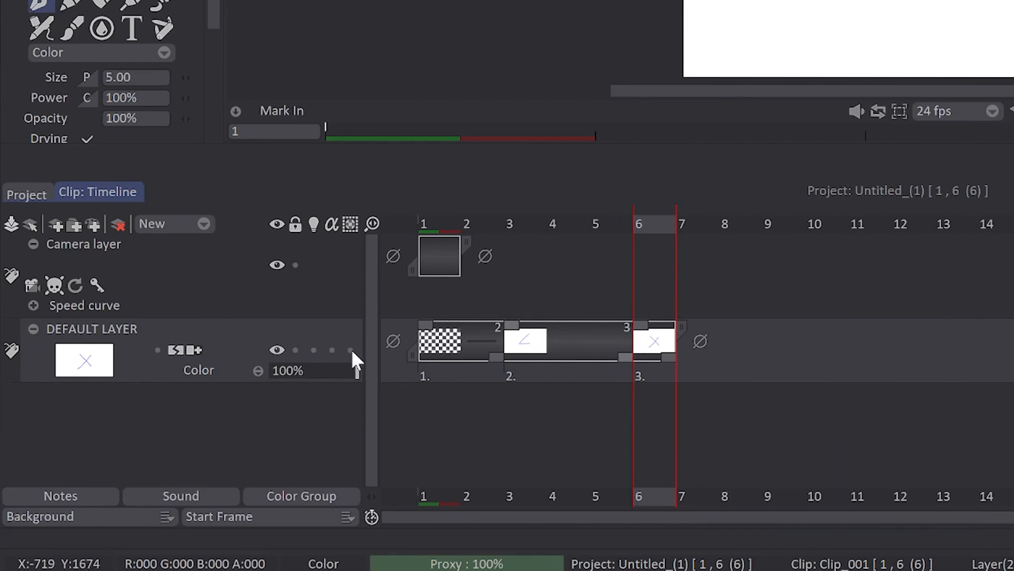
{"action": "left_click", "coordinate": [350, 350]}
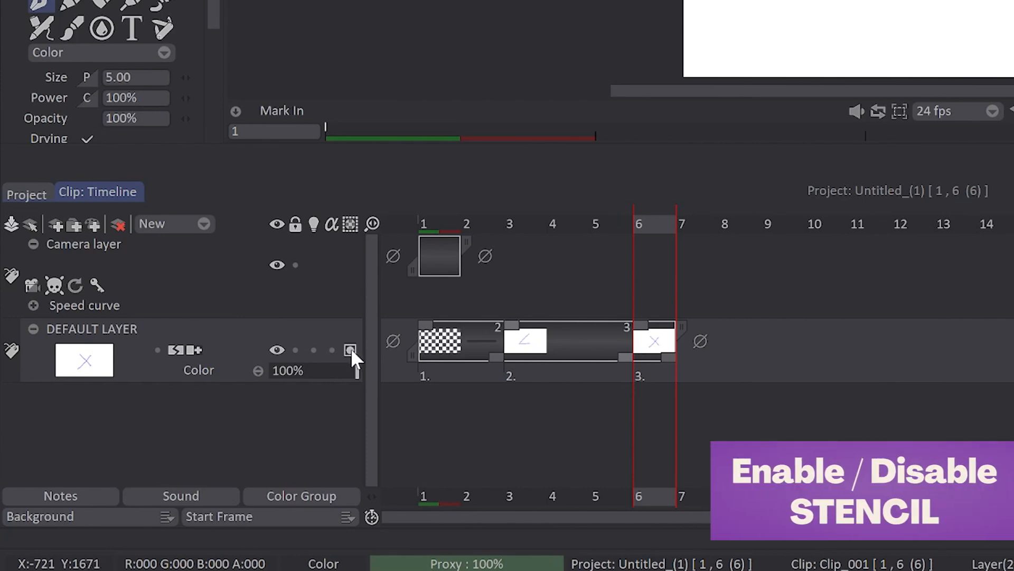
{"action": "mouse_move", "coordinate": [354, 359]}
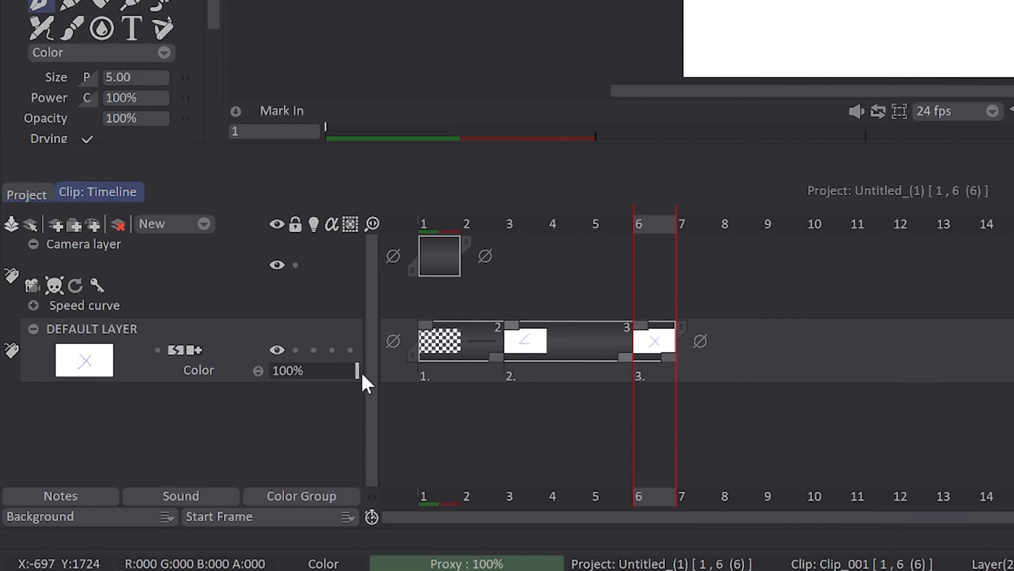
{"action": "mouse_move", "coordinate": [375, 388]}
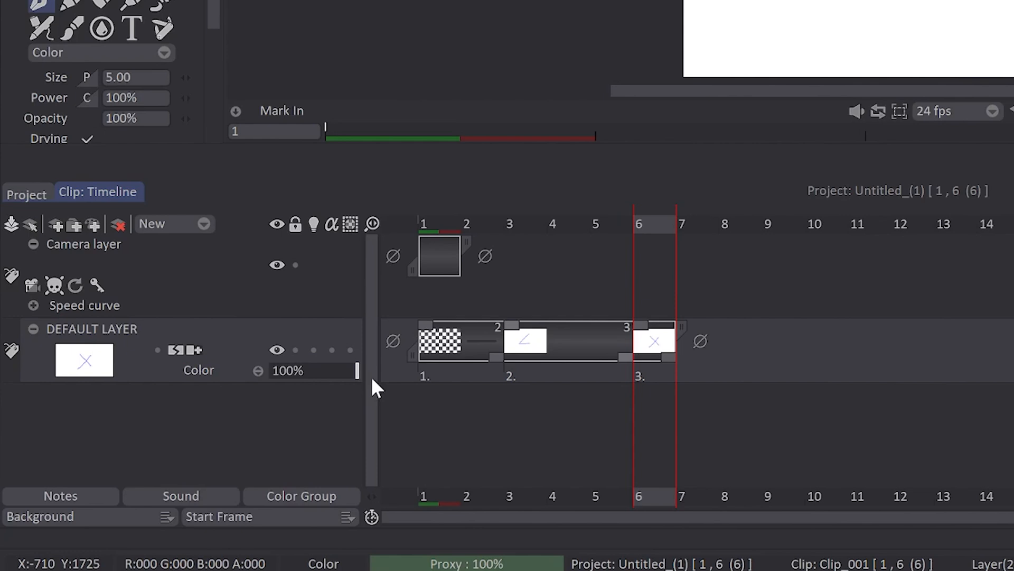
{"action": "mouse_move", "coordinate": [369, 353]}
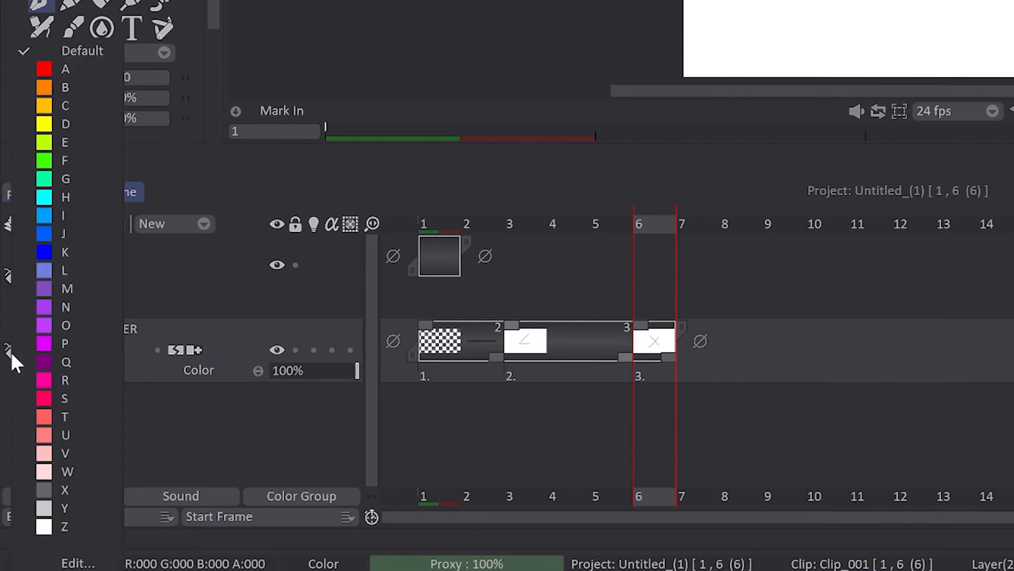
{"action": "mouse_move", "coordinate": [71, 306]}
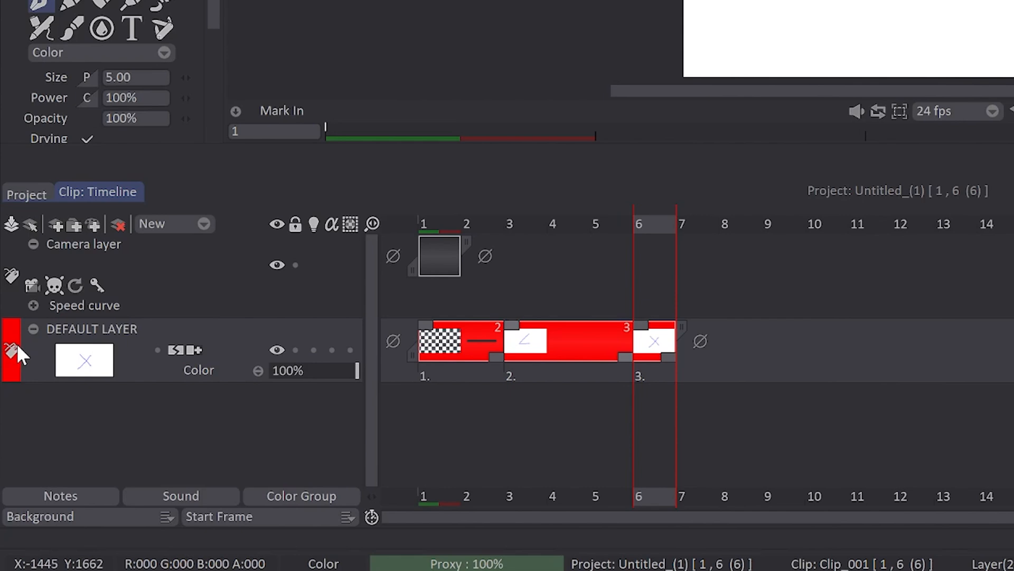
{"action": "mouse_move", "coordinate": [16, 226]}
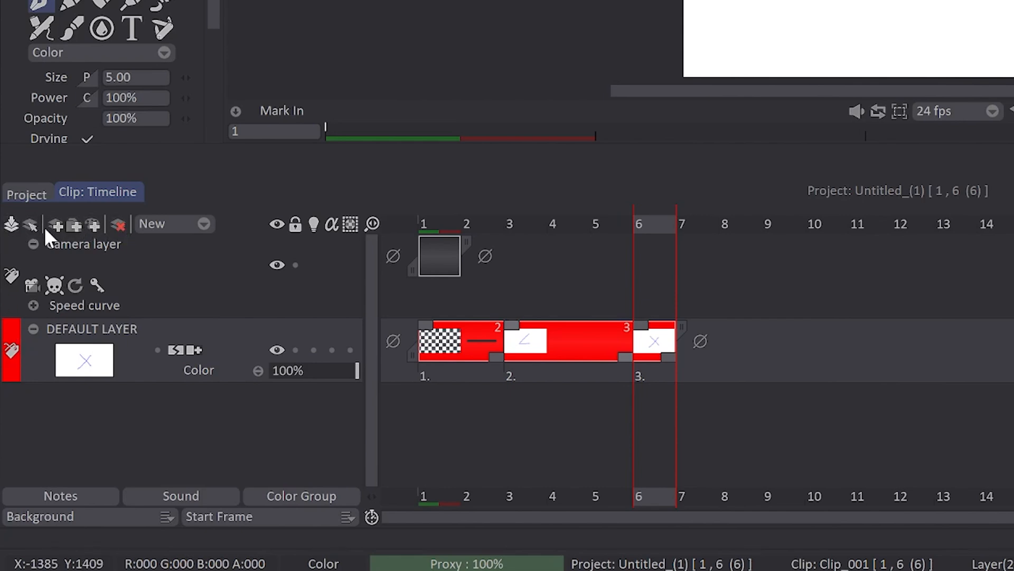
{"action": "mouse_move", "coordinate": [16, 230]}
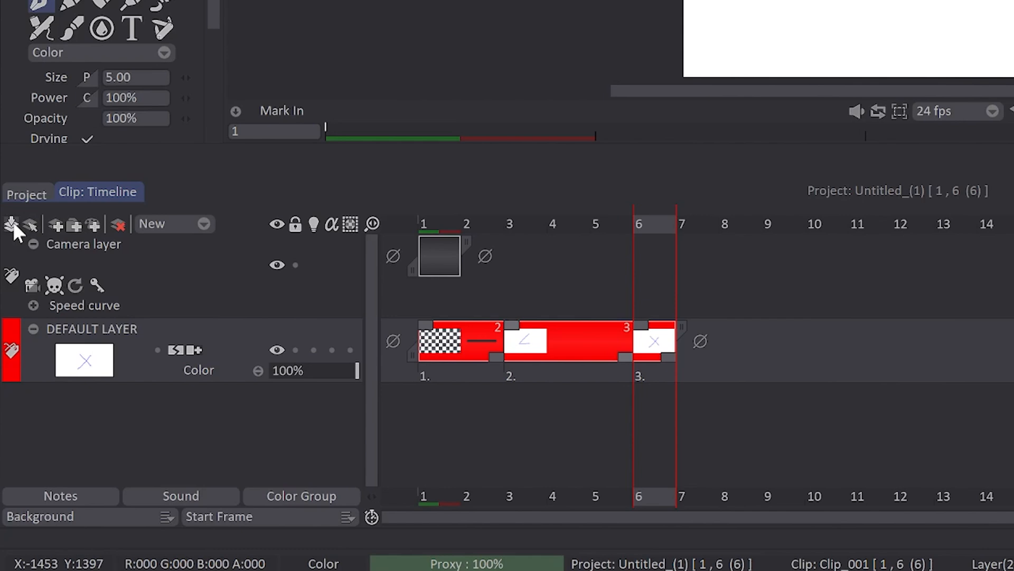
{"action": "mouse_move", "coordinate": [49, 236]}
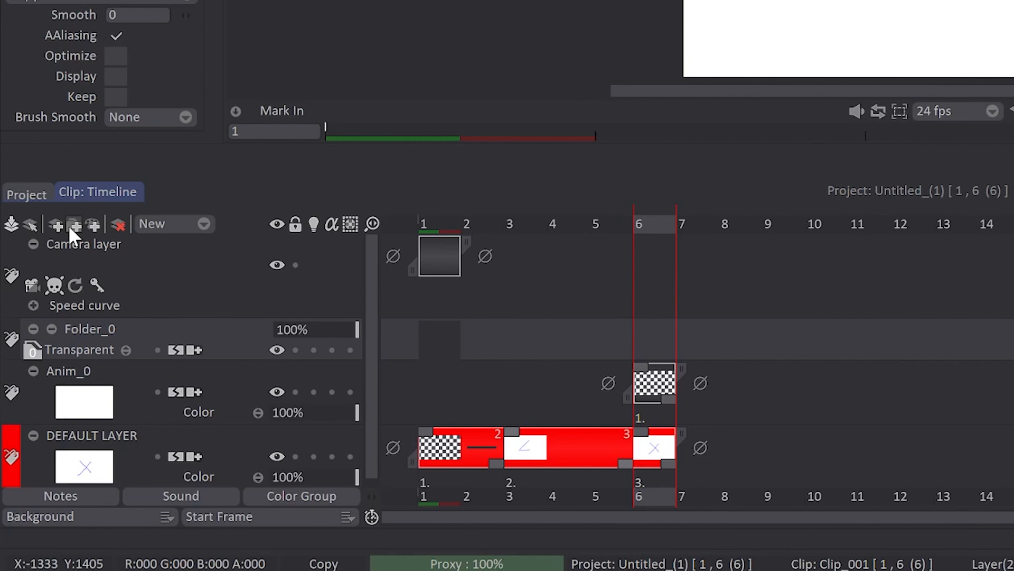
{"action": "mouse_move", "coordinate": [96, 234]}
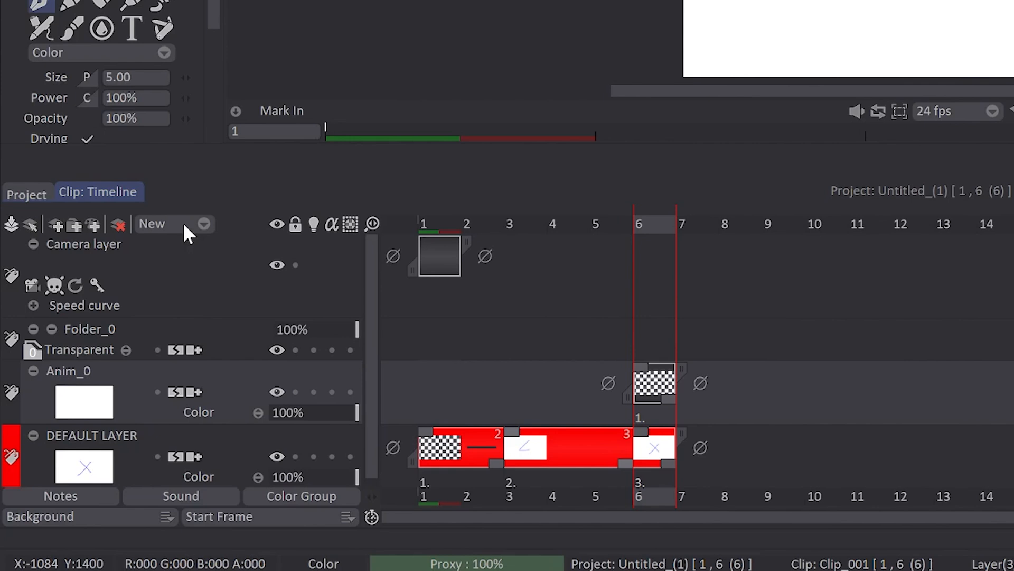
Open the New dropdown to list Anim, Background, Color & Texture, Folder and Puppet layers
{"action": "left_click", "coordinate": [203, 224]}
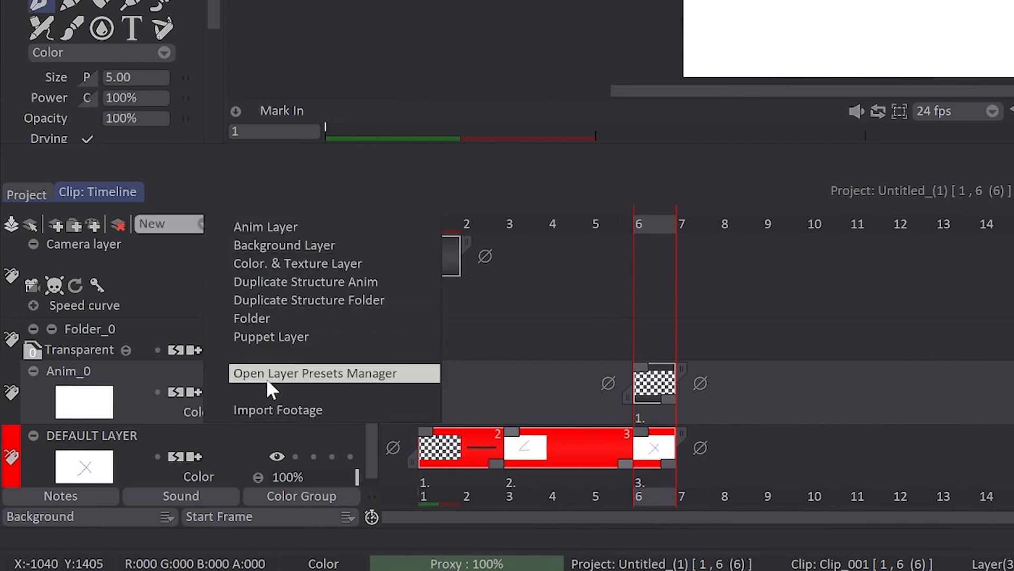
{"action": "mouse_move", "coordinate": [296, 421]}
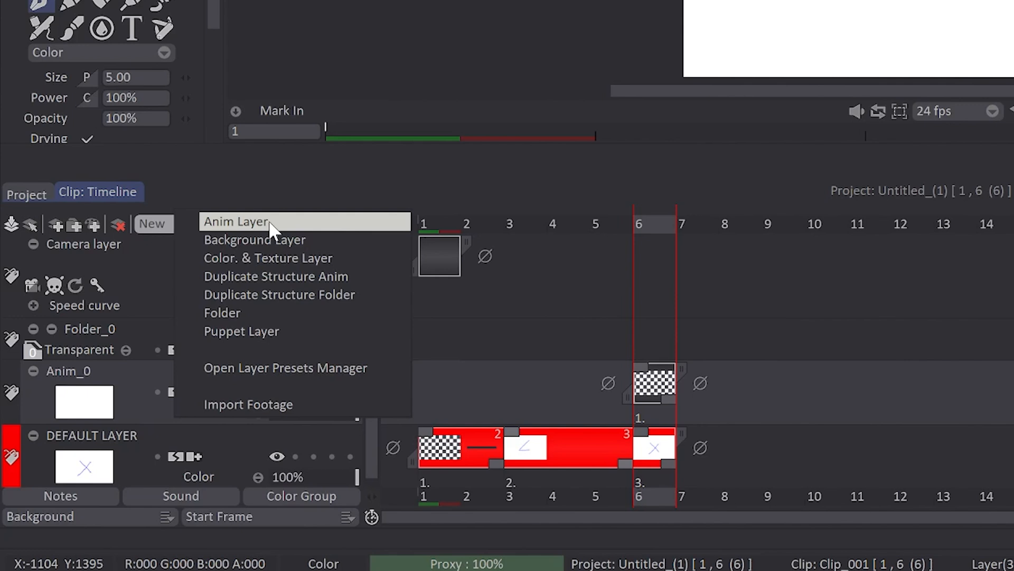
{"action": "mouse_move", "coordinate": [271, 265]}
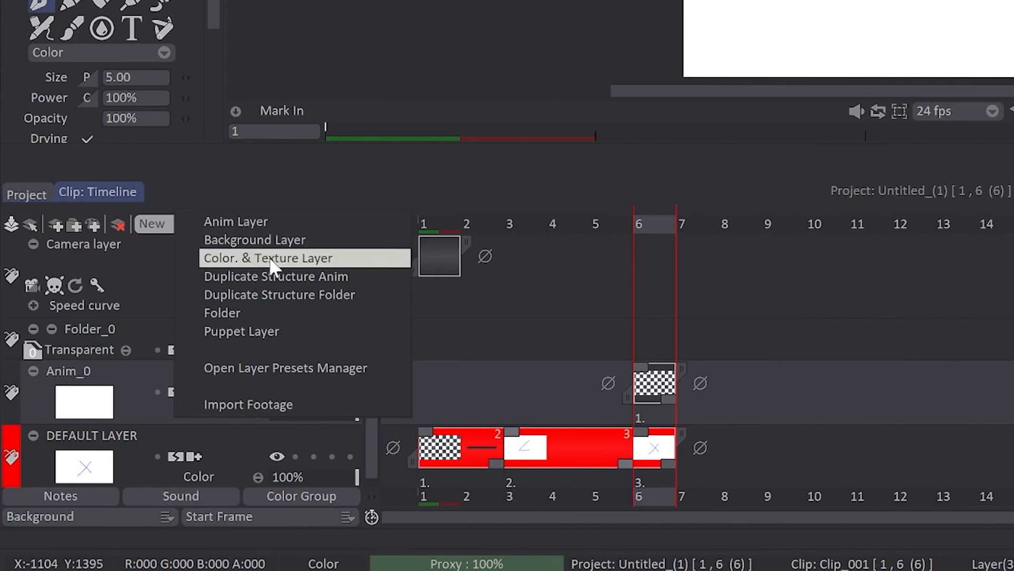